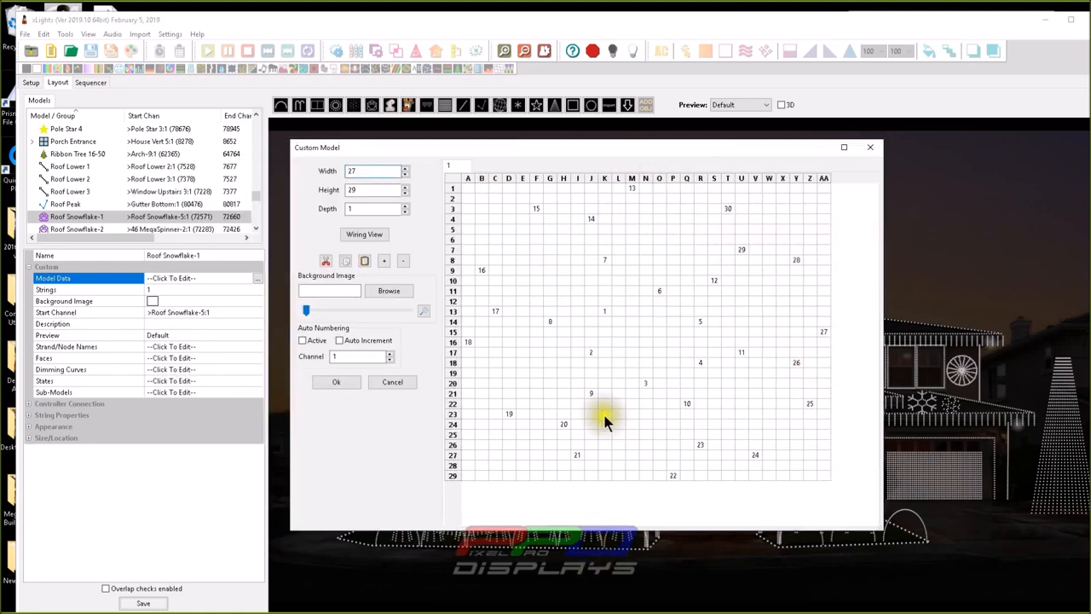
Step: Apply Shrink Space - Max 10% to the custom model grid, triggering the crash, then focus the debug report's Notes box
right_click(605, 418)
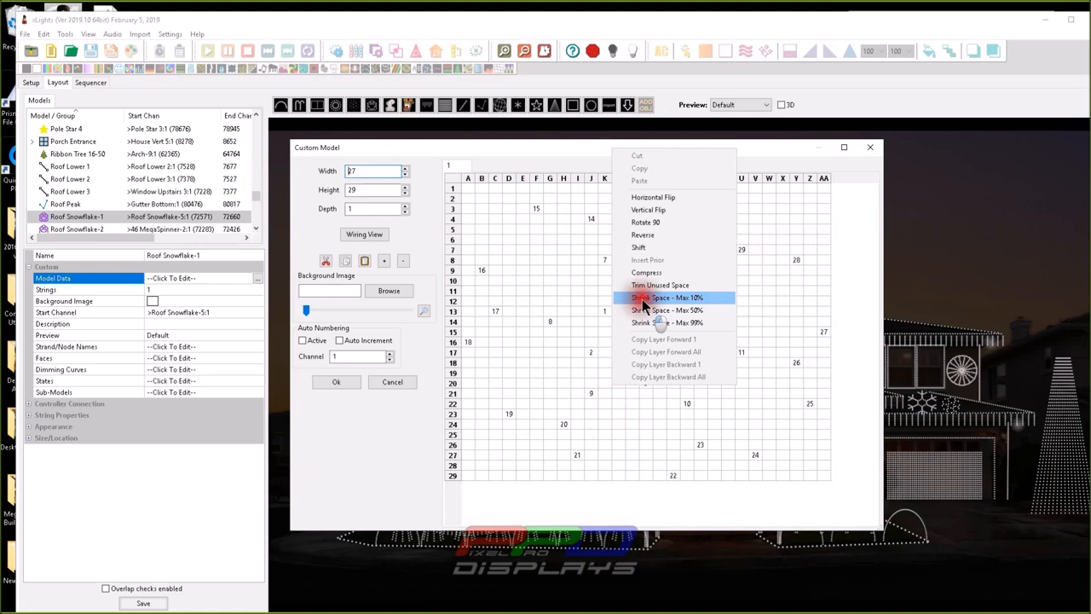
click(669, 297)
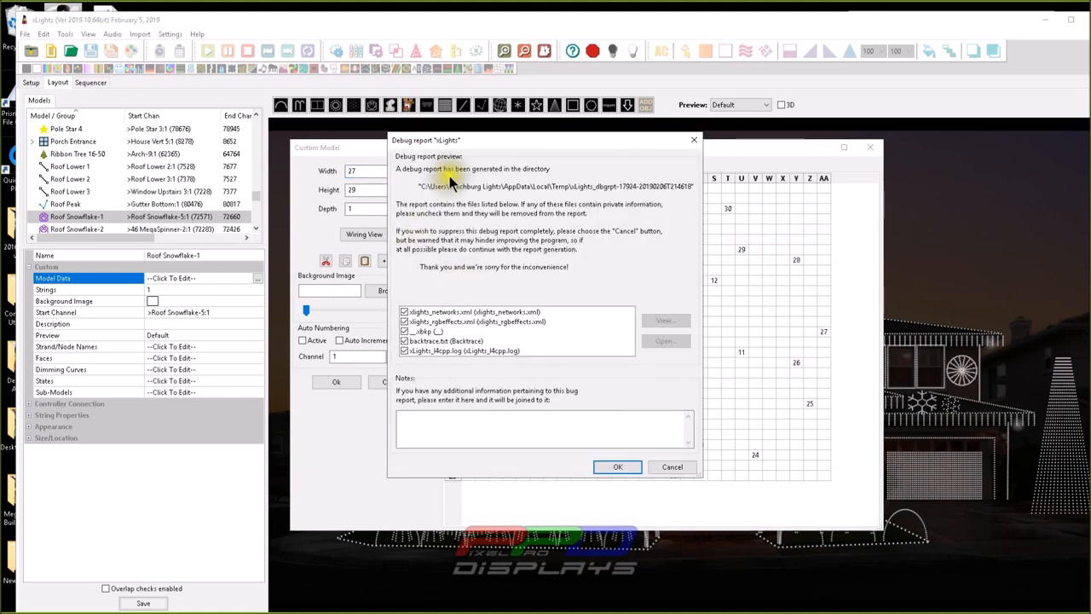
click(544, 429)
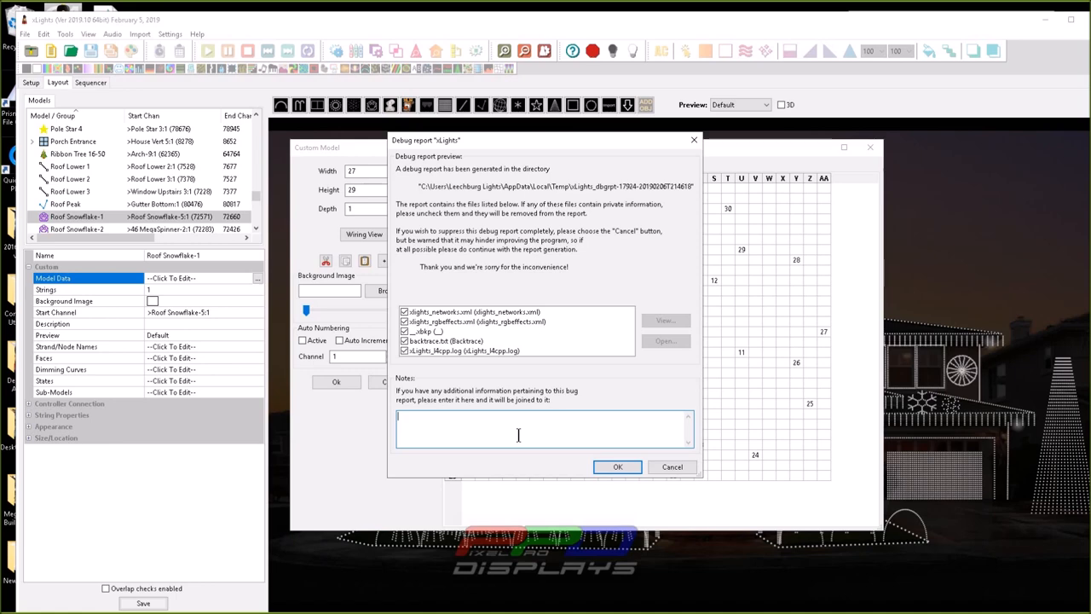
Step: Write notes: in the layout tab, right-clicking a selected custom model grid crashed the editor
text(i)
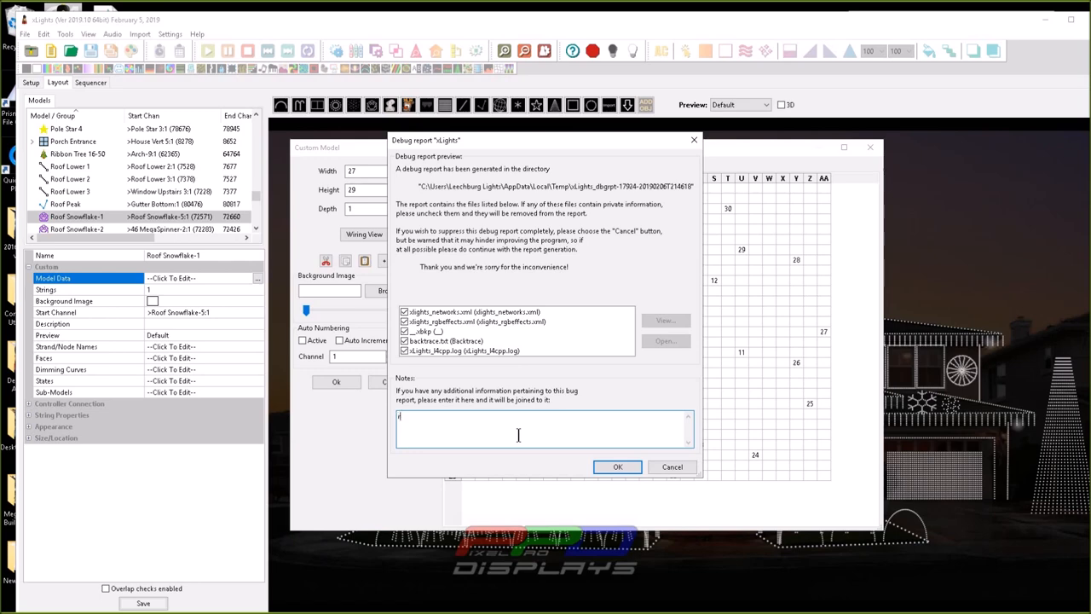
text(In the layout tab.  Right clicing on a)
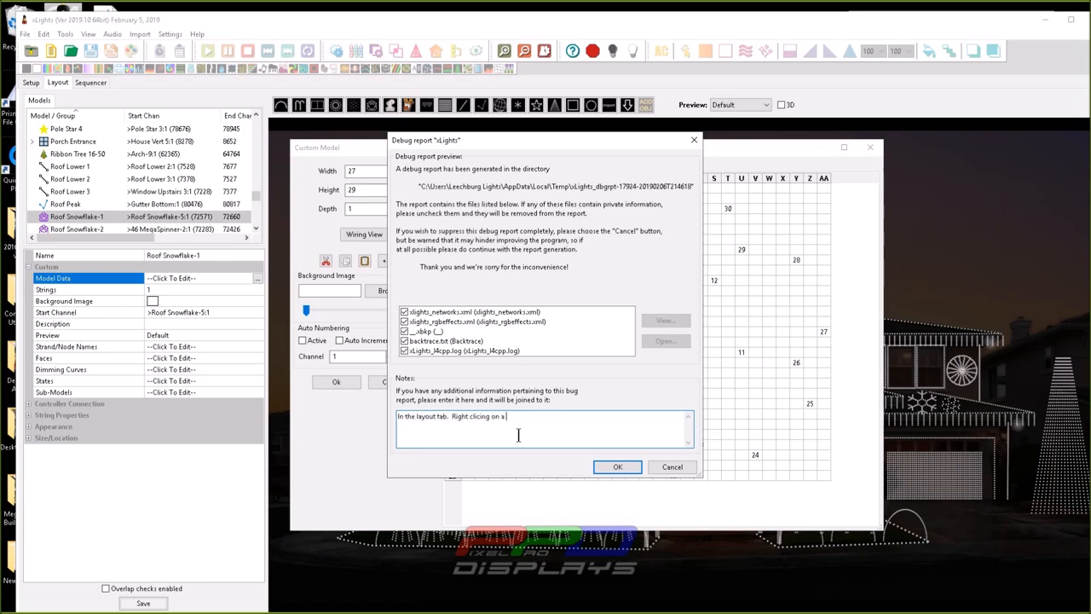
text(Selected custom model. Right clicing o)
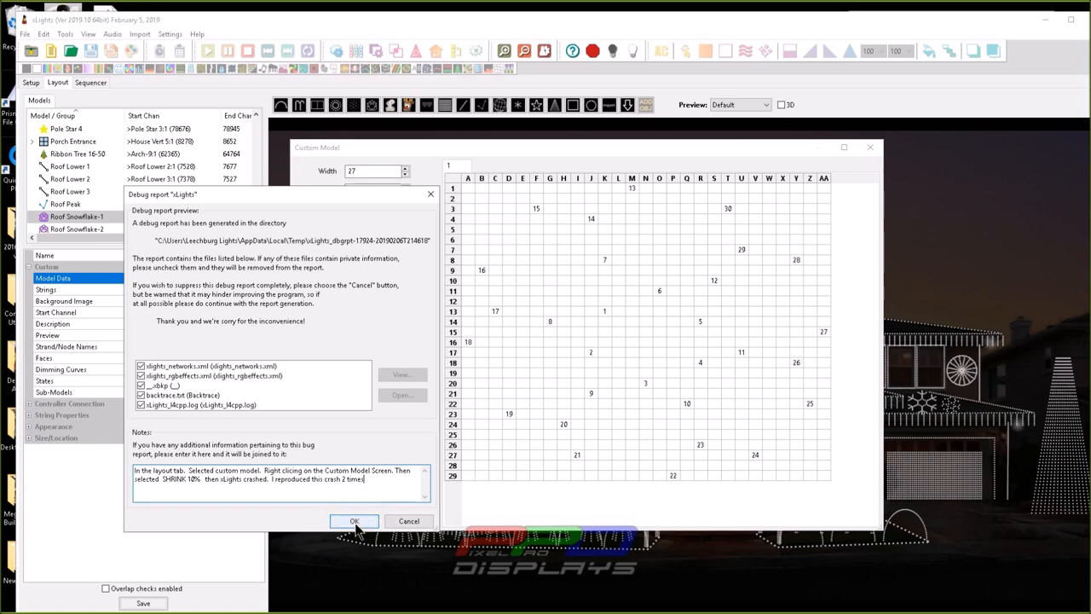
mouse_move(410, 522)
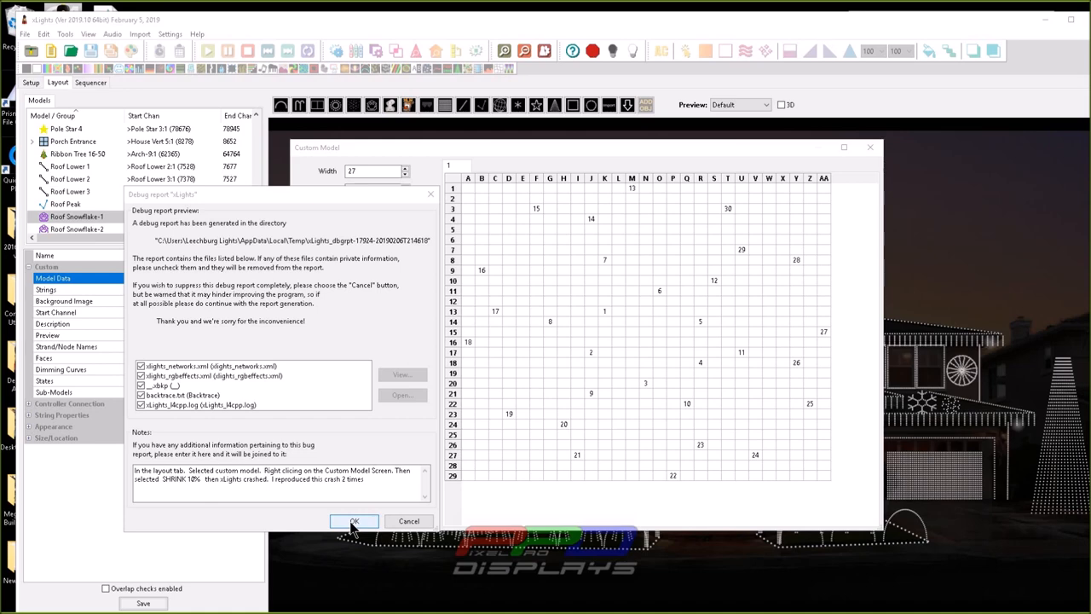
Step: Save the debug report as a zip in the show folder and dismiss the saved-location message
click(355, 522)
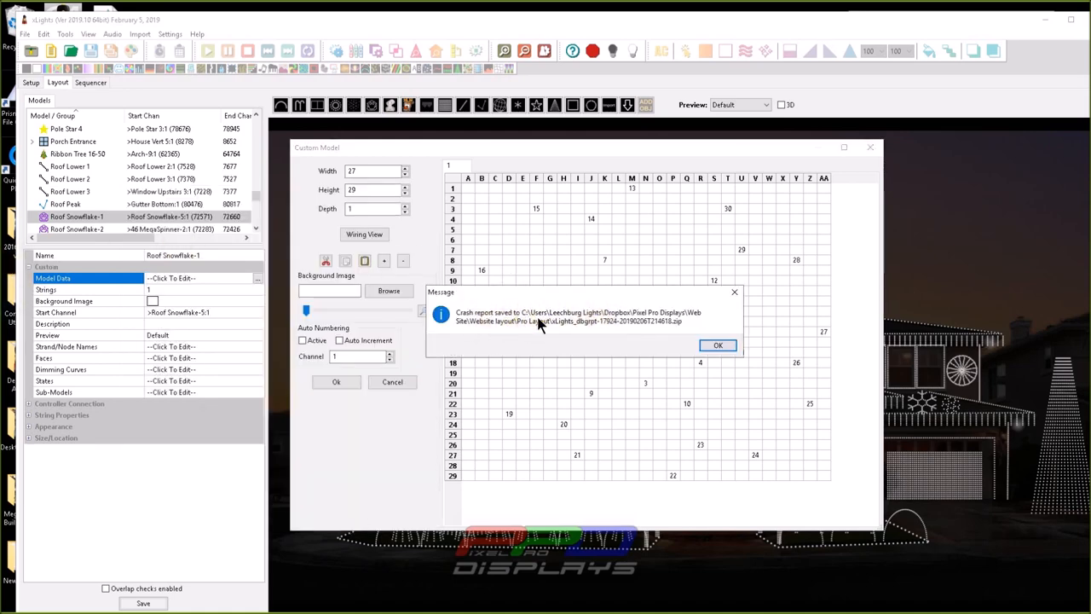
click(716, 345)
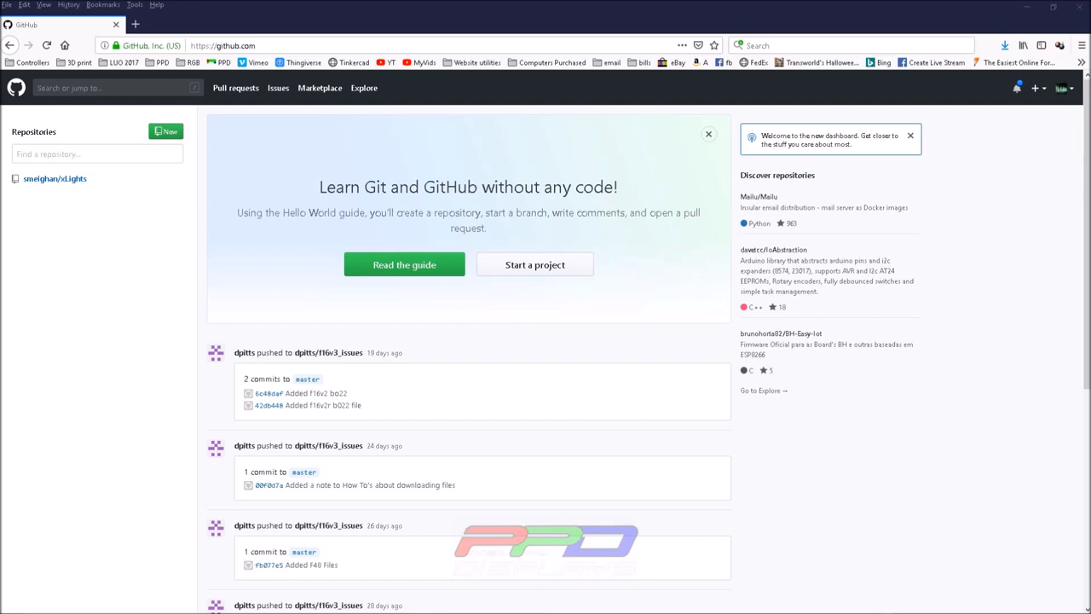
mouse_move(119, 128)
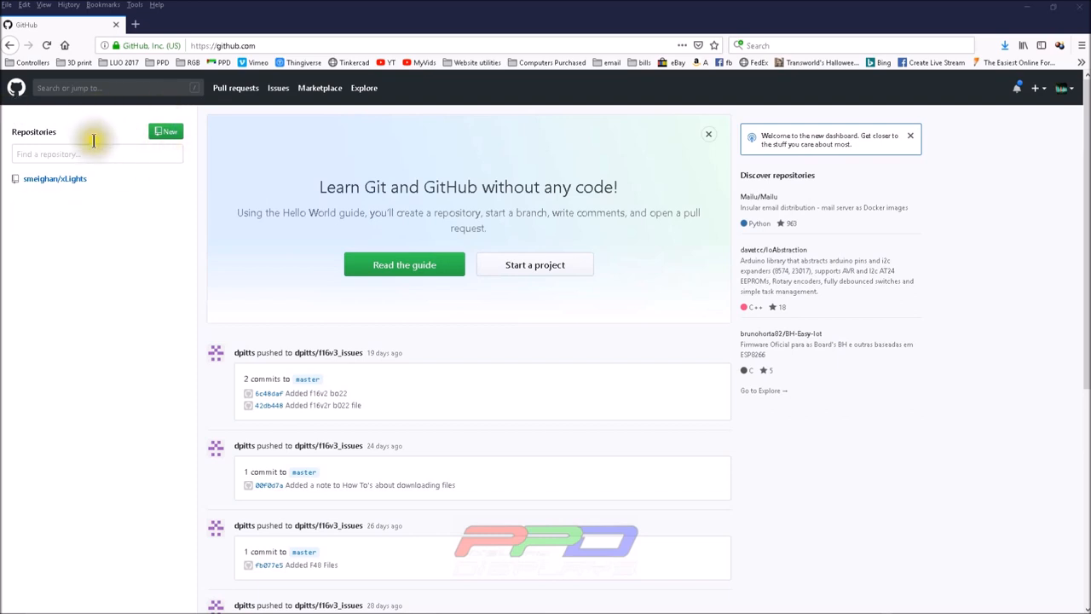
mouse_move(171, 225)
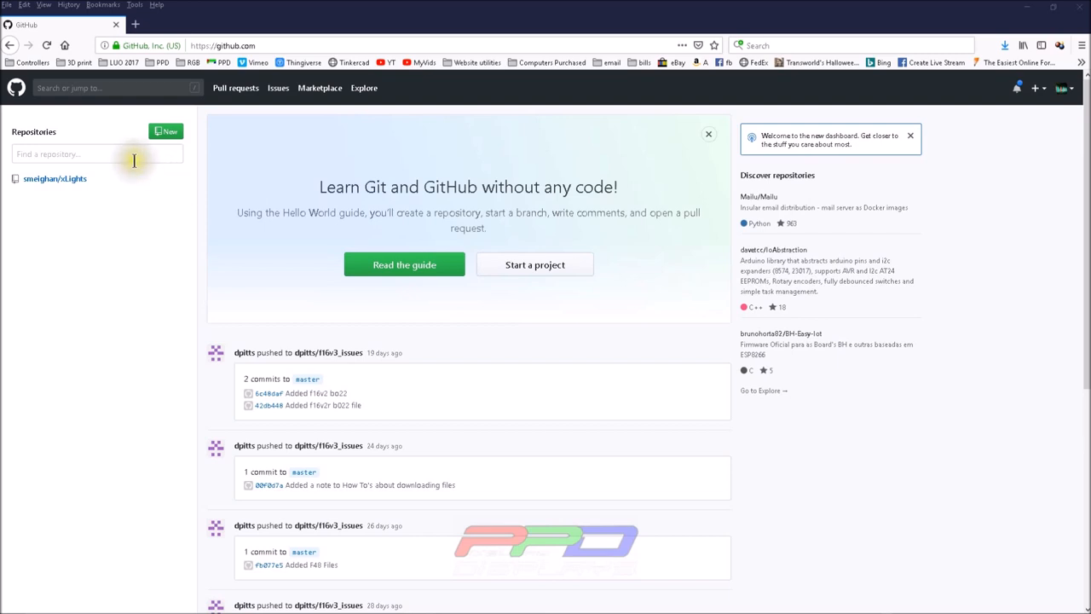
mouse_move(112, 136)
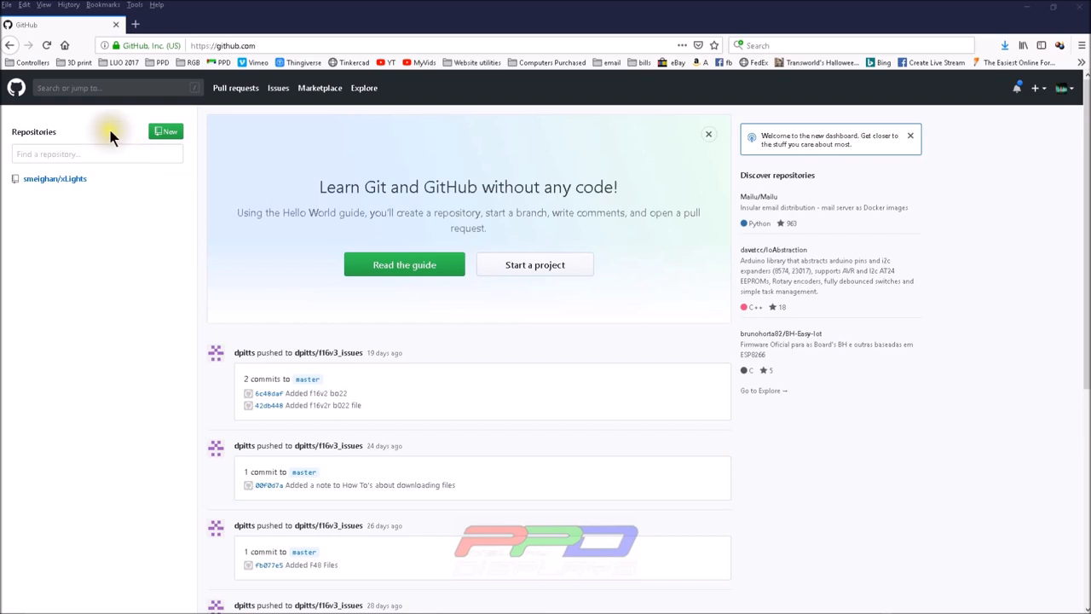
click(243, 45)
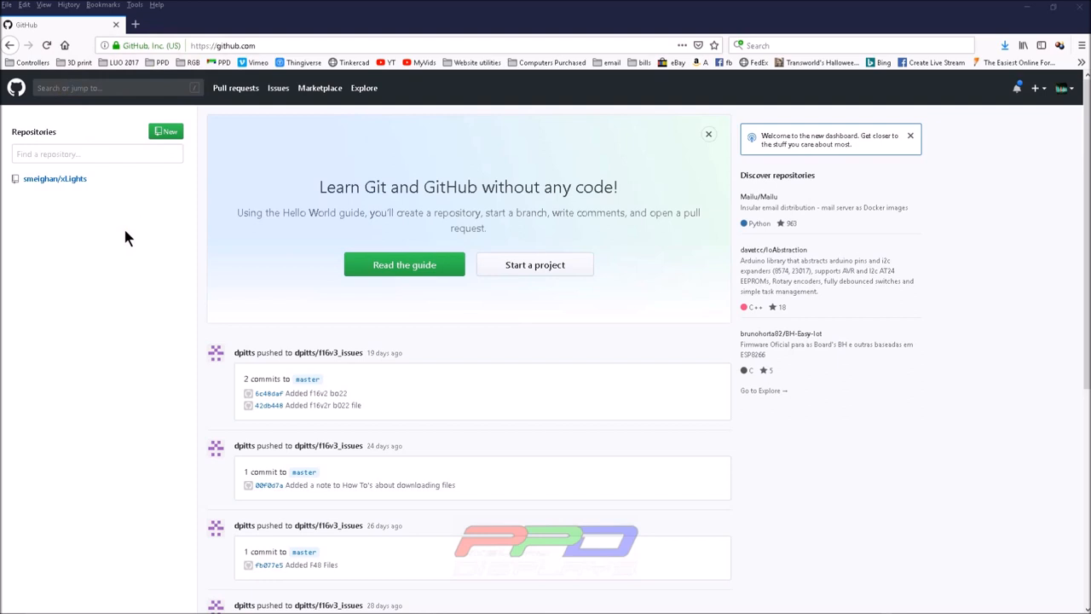
mouse_move(123, 224)
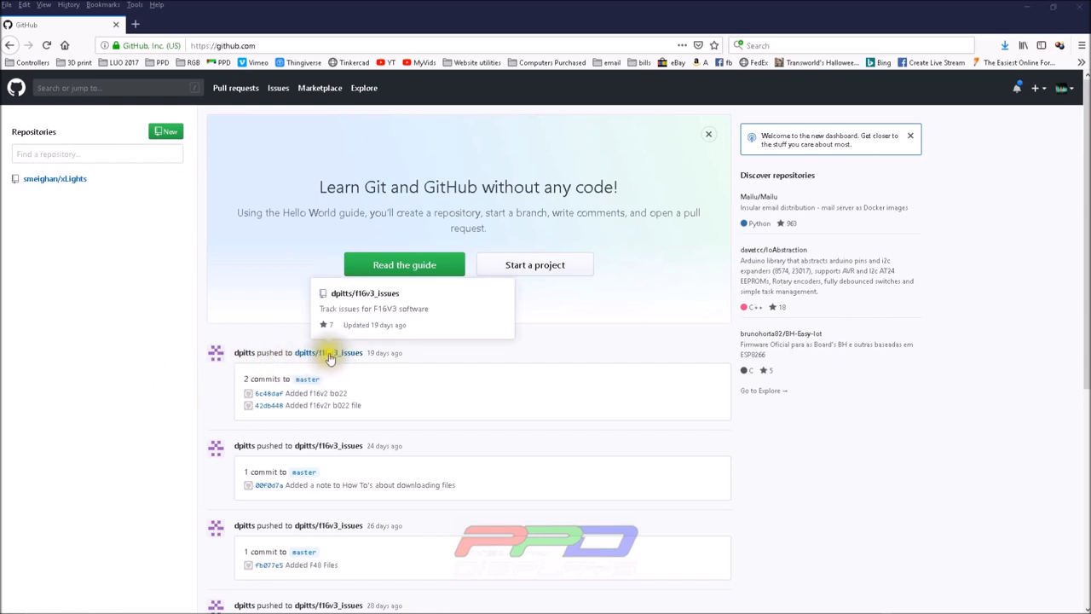
mouse_move(48, 179)
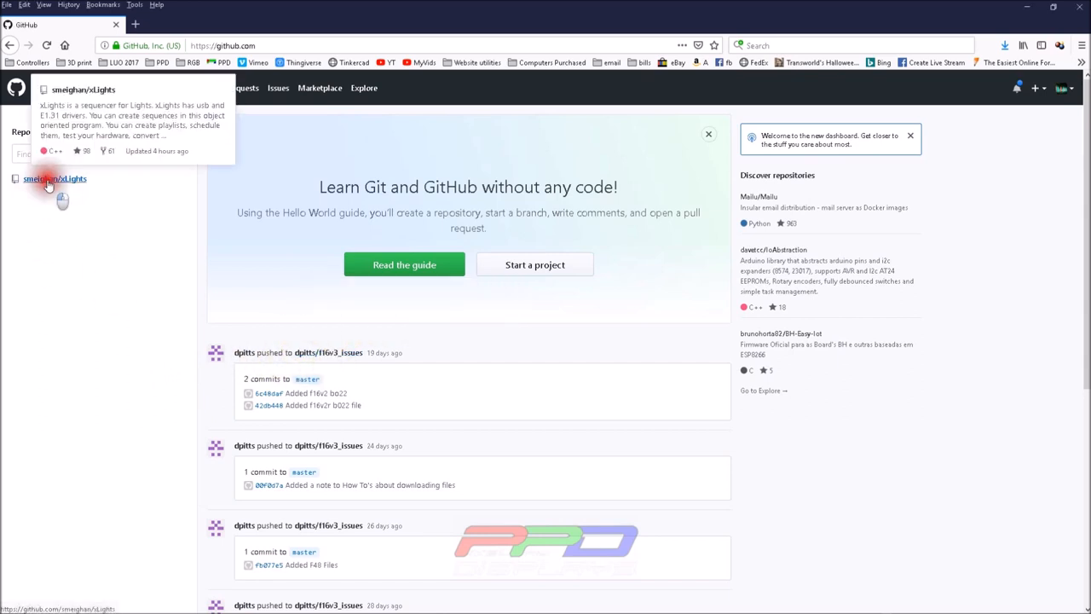
Step: Go to the smeighan/xLights repository and show its Issues list (134 open)
click(54, 179)
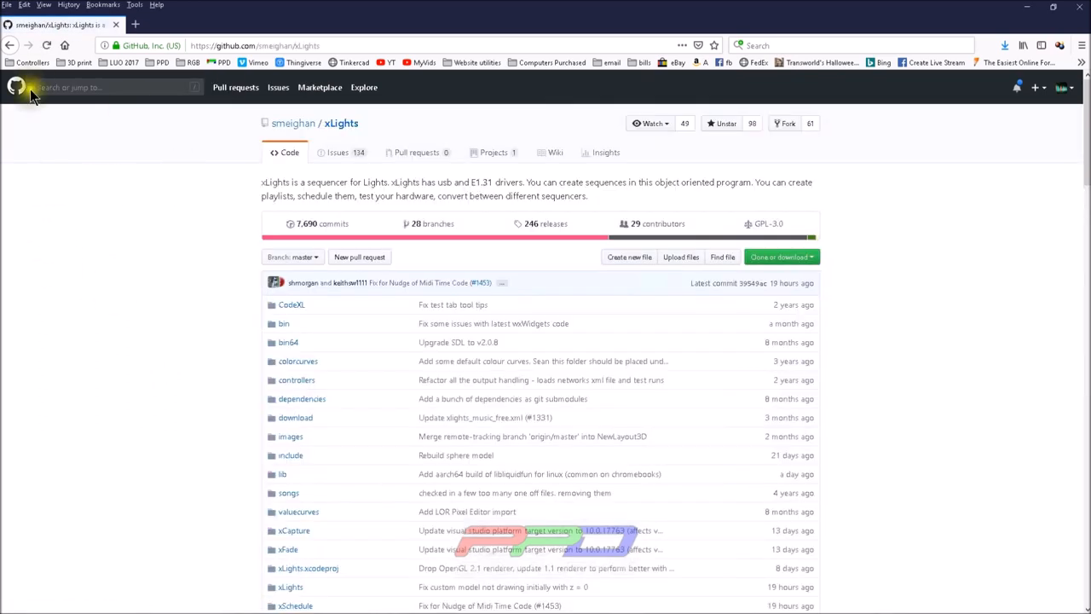
click(111, 87)
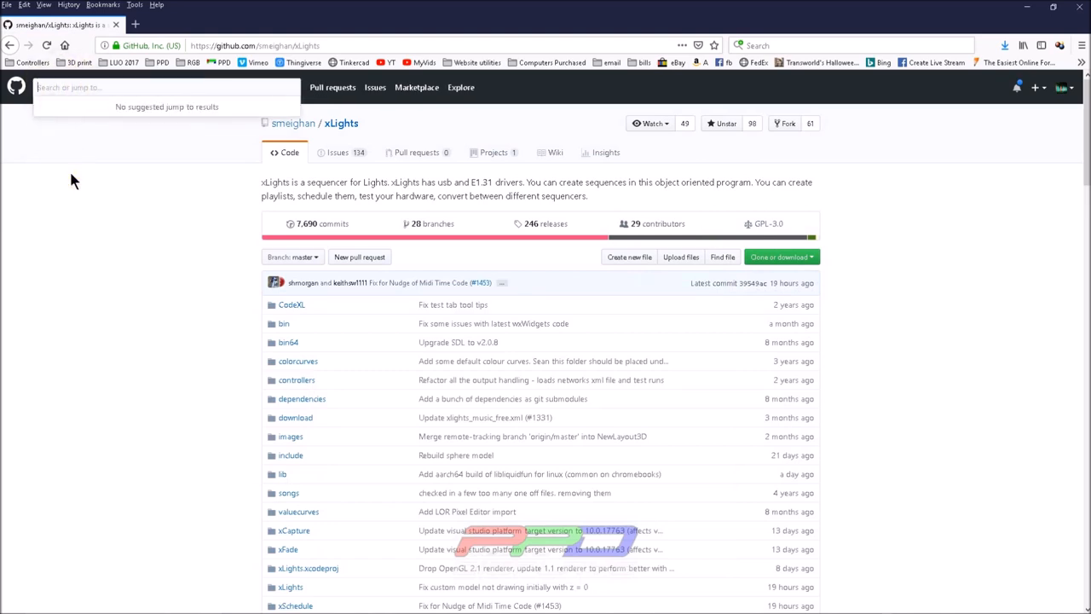
mouse_move(225, 286)
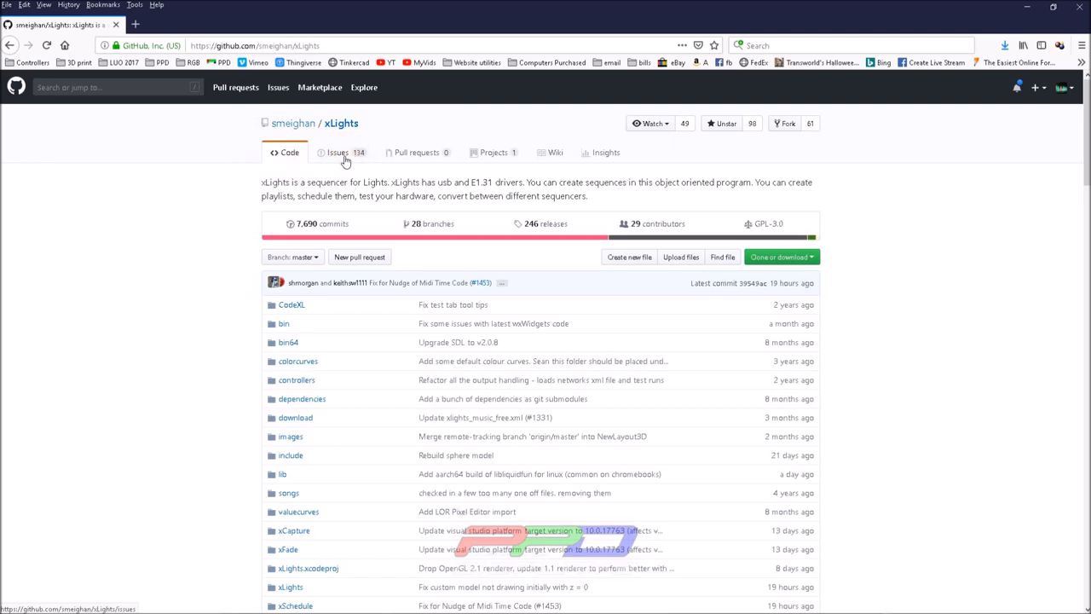
click(338, 152)
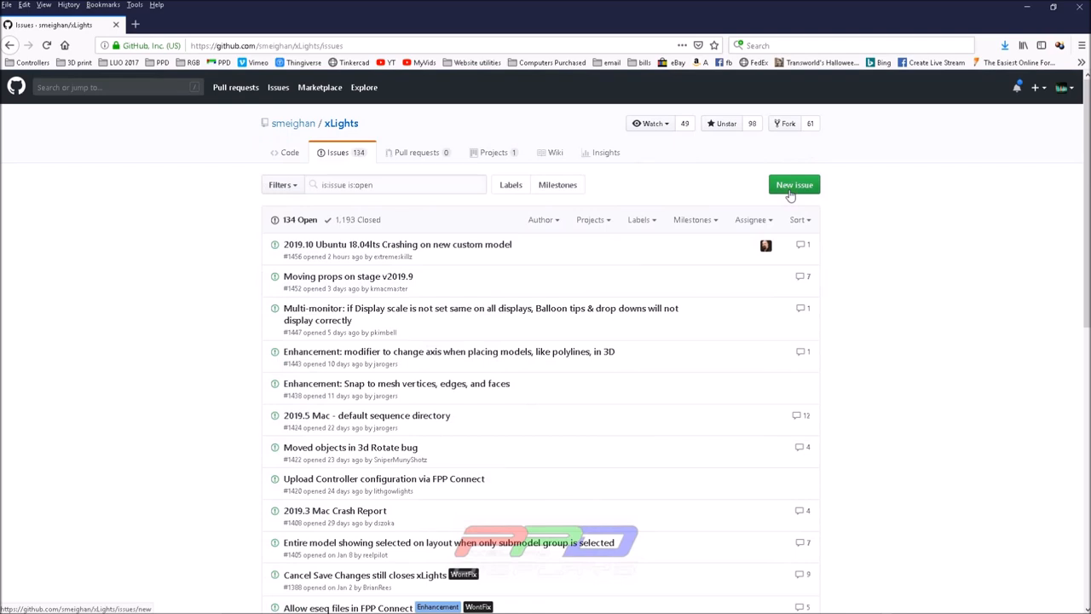
mouse_move(416, 179)
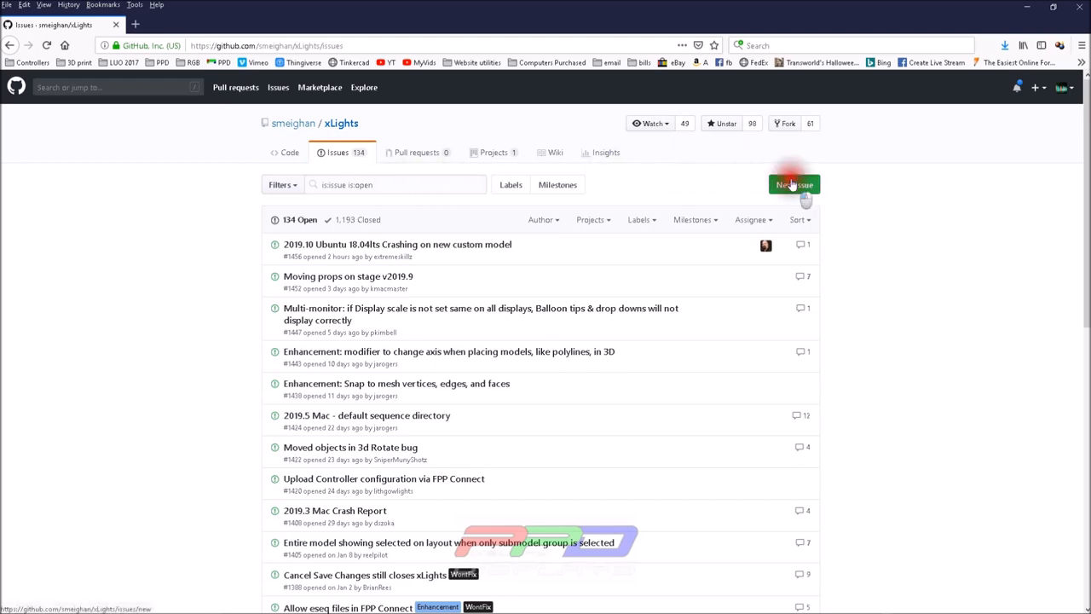
Step: Start a blank new issue for smeighan/xLights with the cursor in the Title field
click(795, 184)
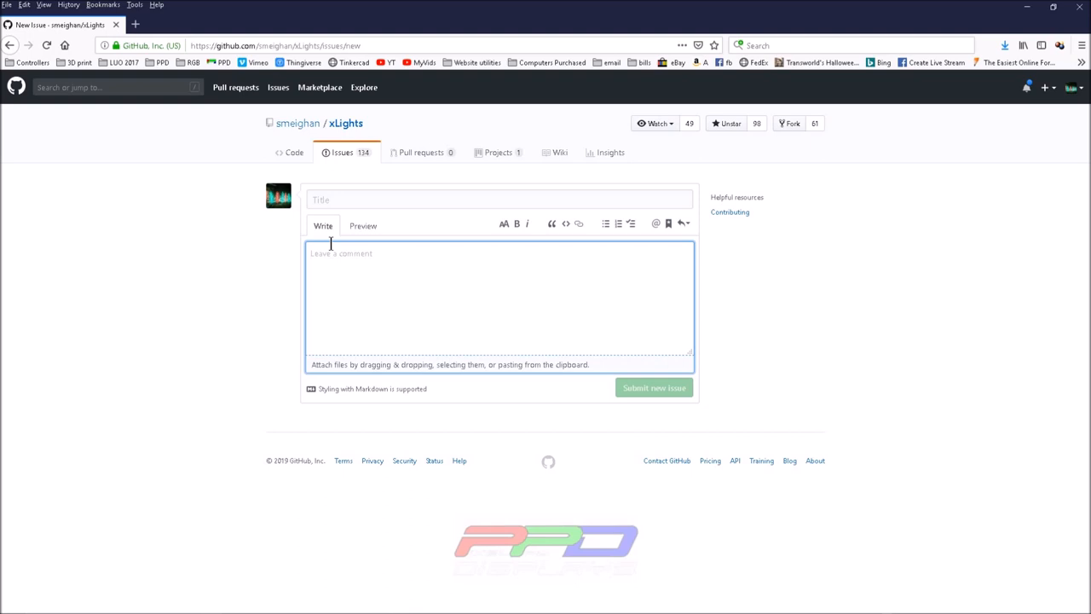
mouse_move(340, 239)
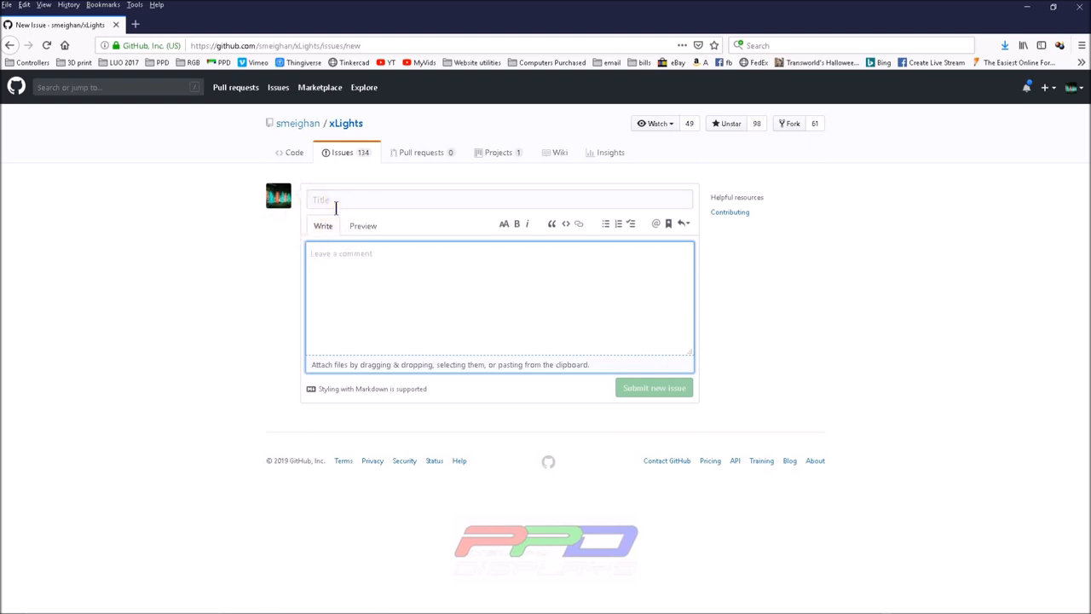
click(654, 388)
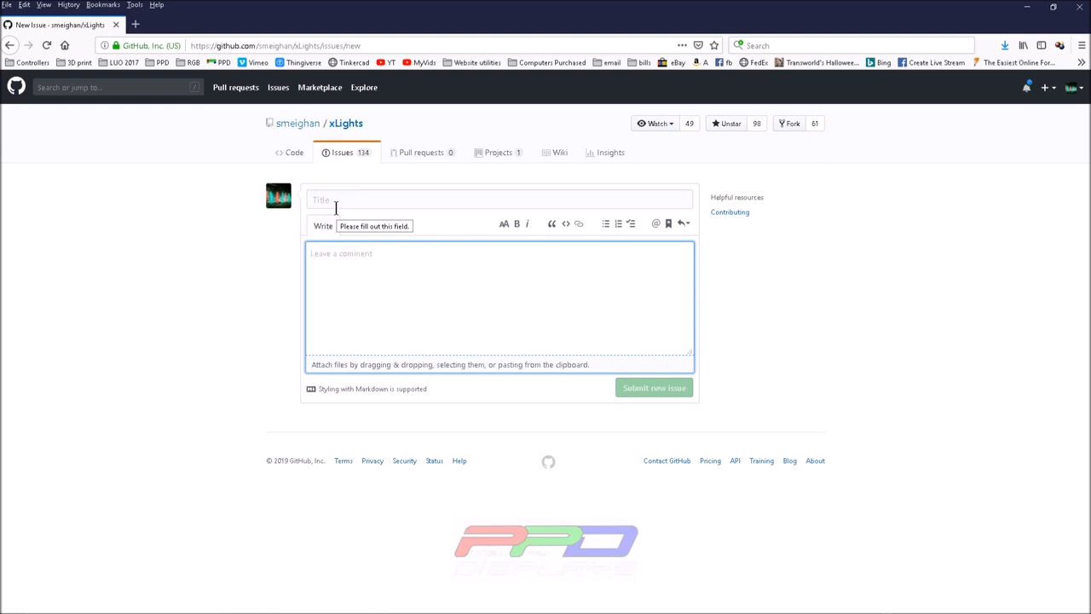
click(501, 197)
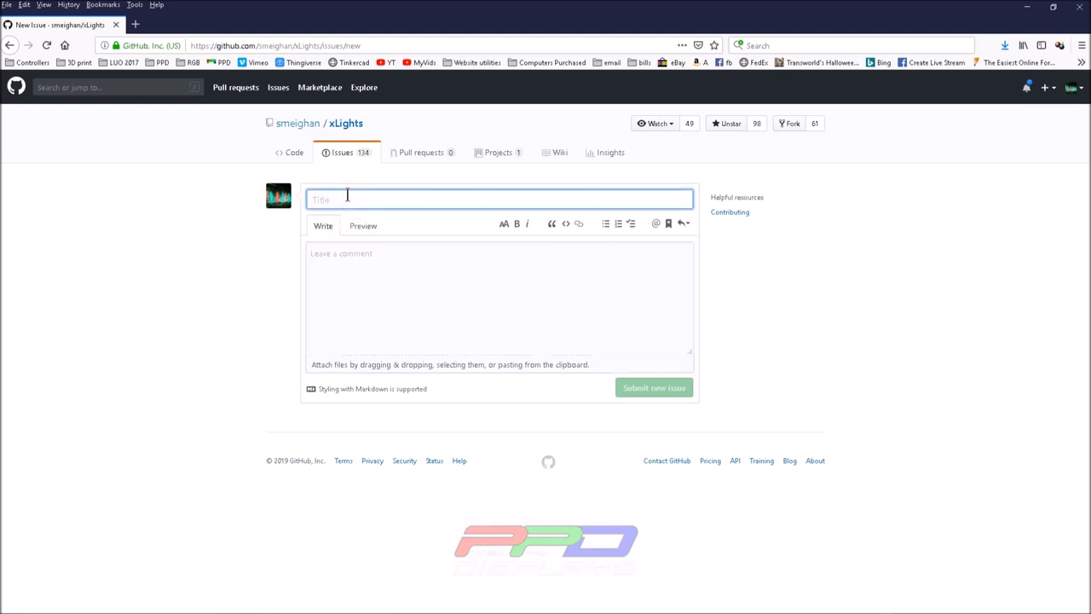